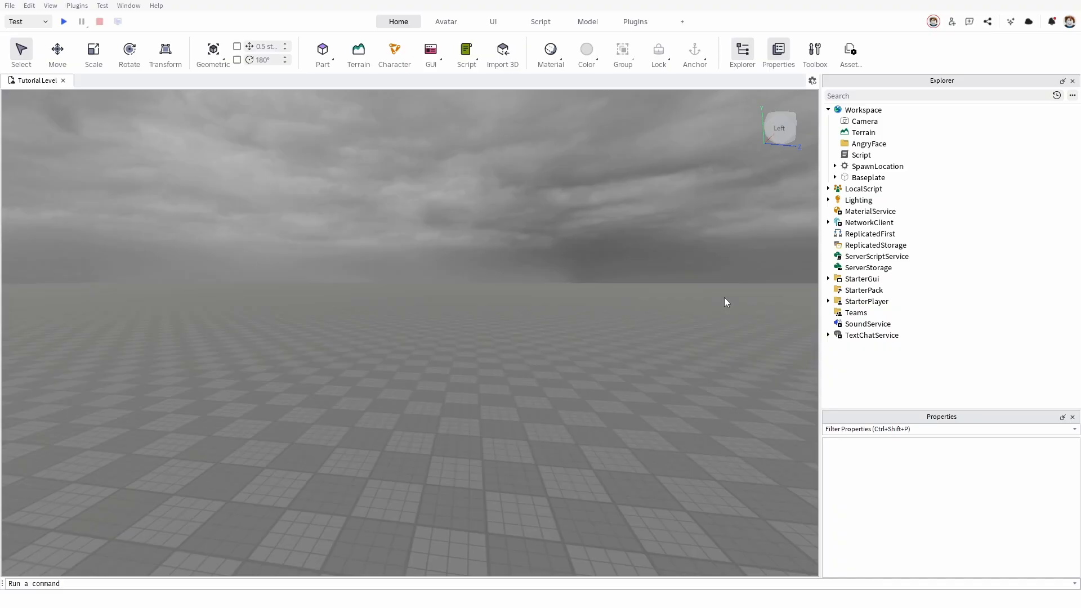
mouse_move(570, 62)
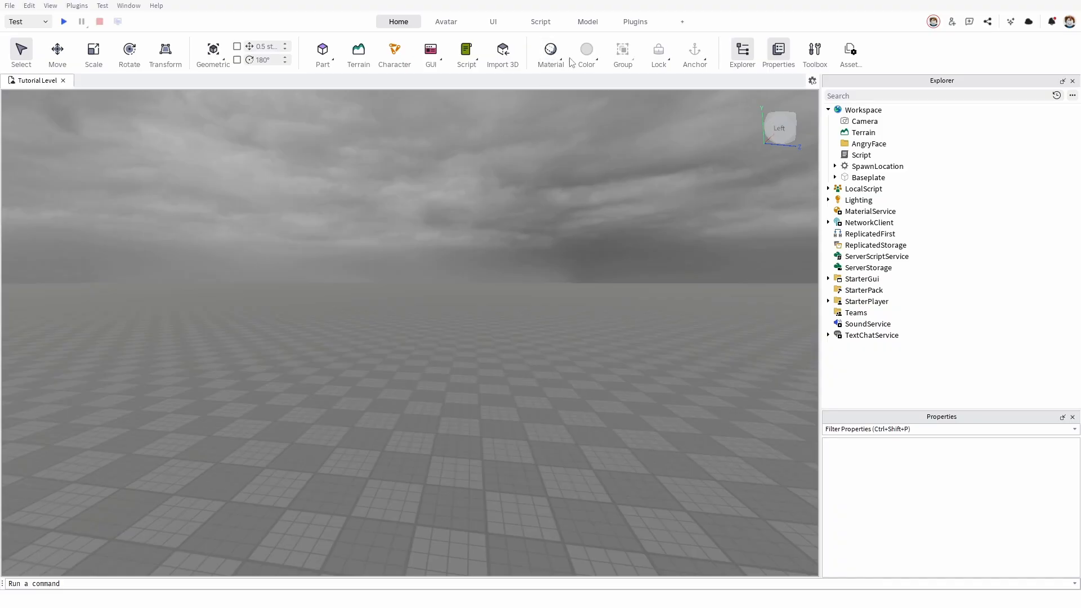
mouse_move(470, 123)
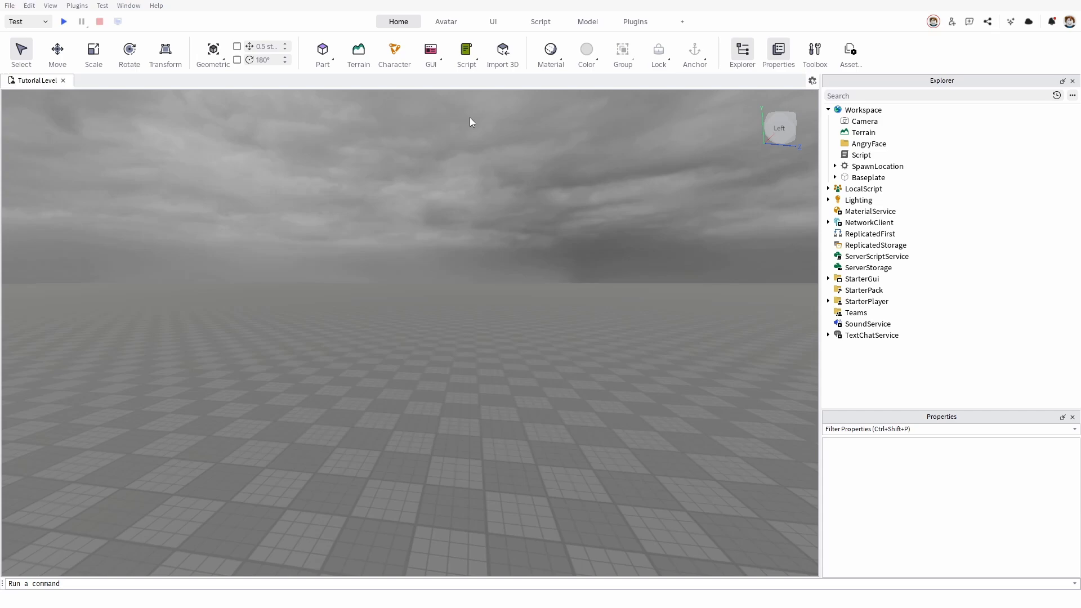
mouse_move(473, 151)
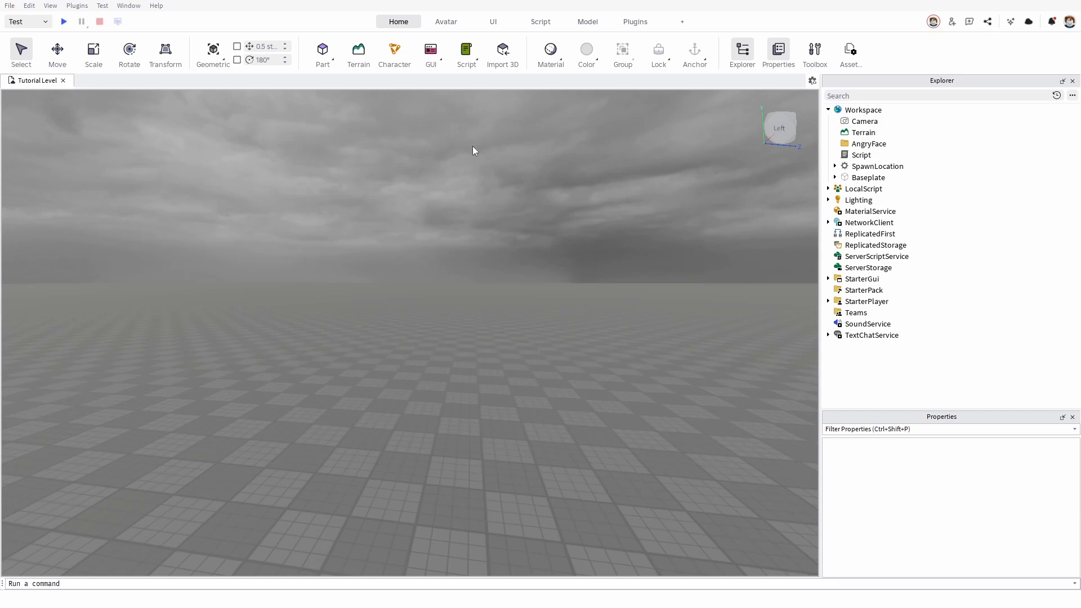
mouse_move(436, 154)
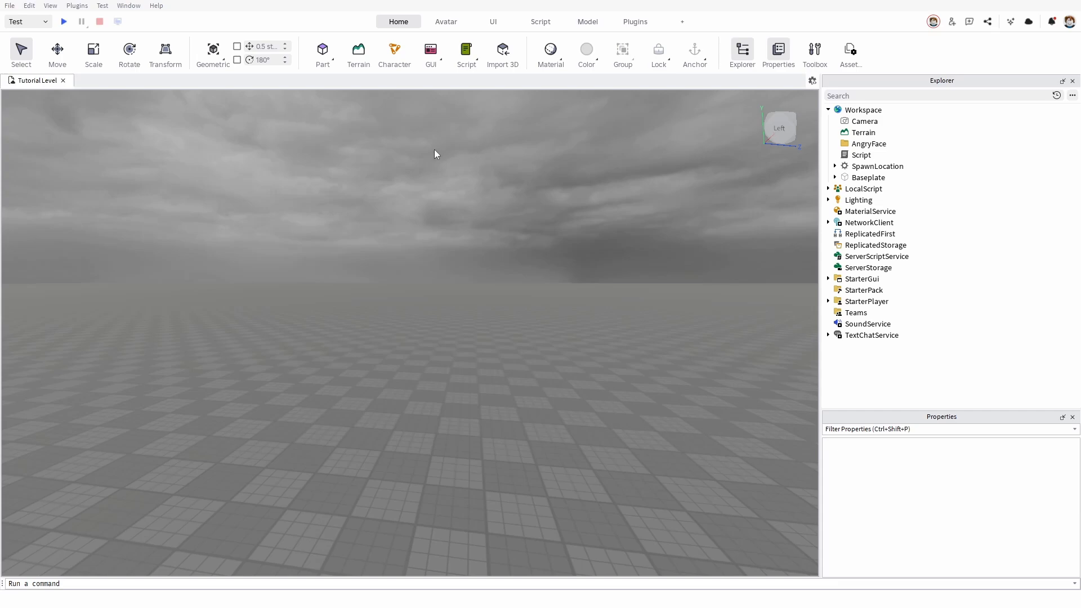
mouse_move(607, 118)
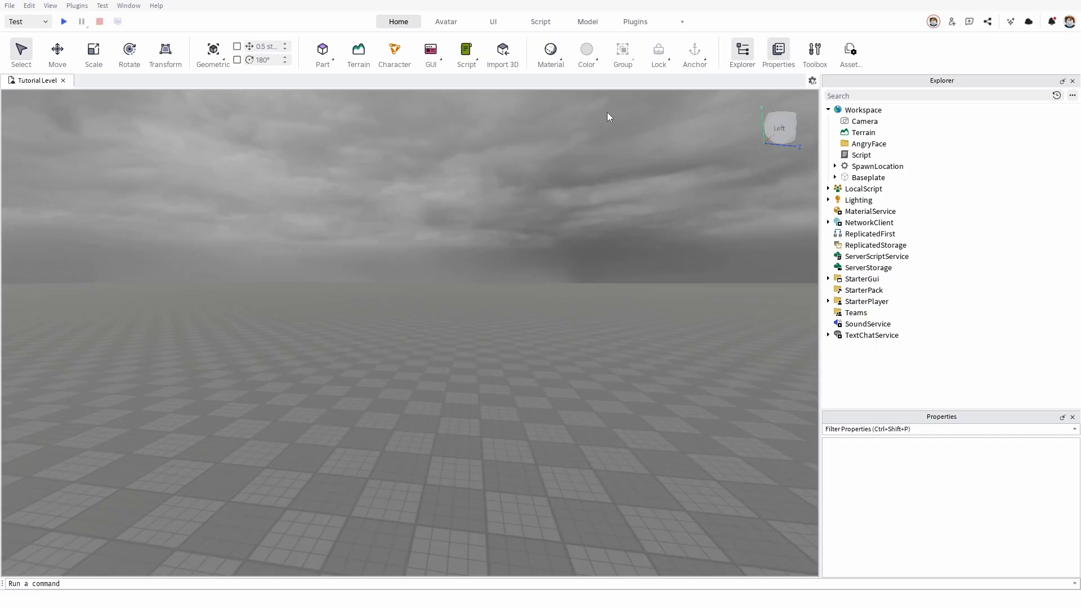
mouse_move(539, 150)
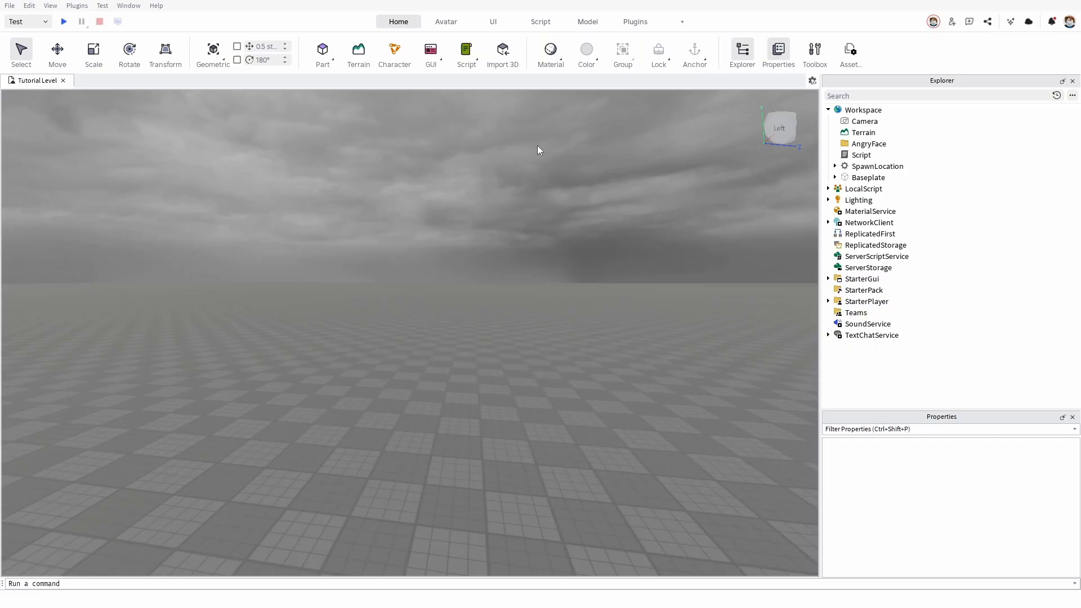
mouse_move(615, 206)
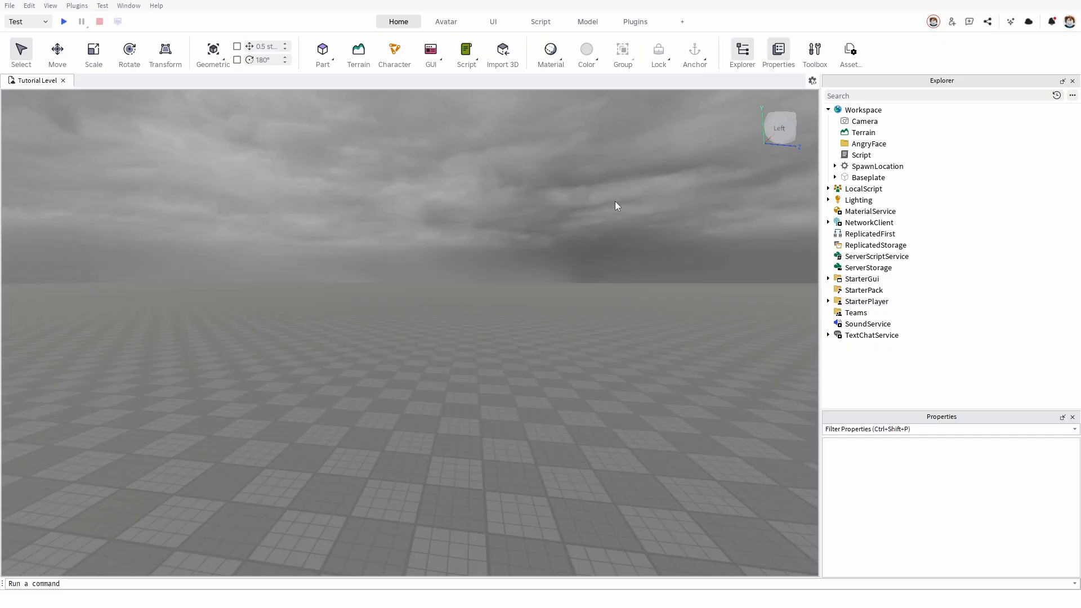
mouse_move(642, 166)
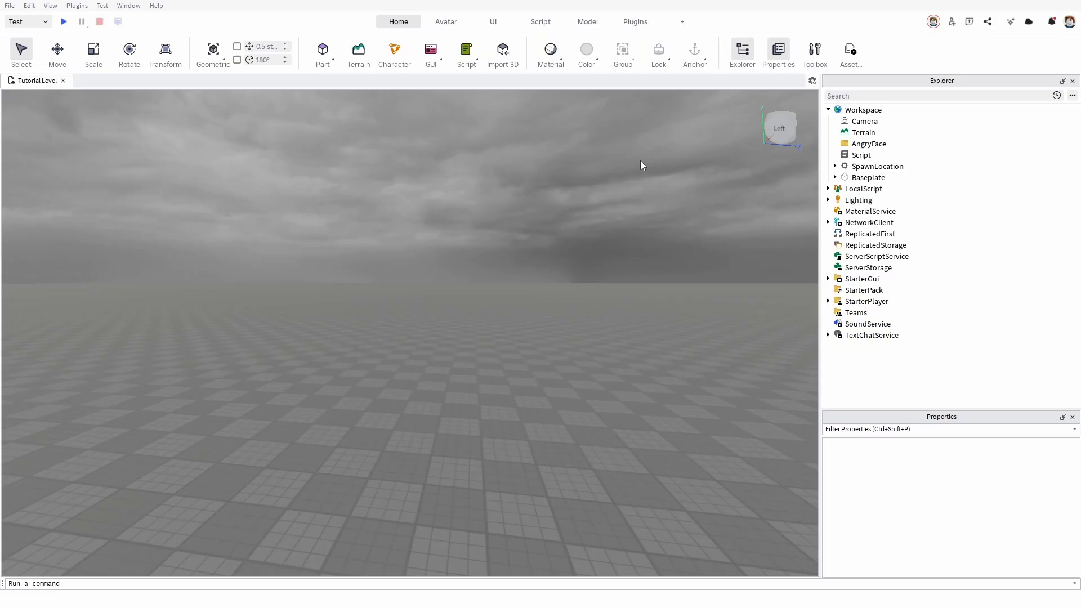
mouse_move(620, 224)
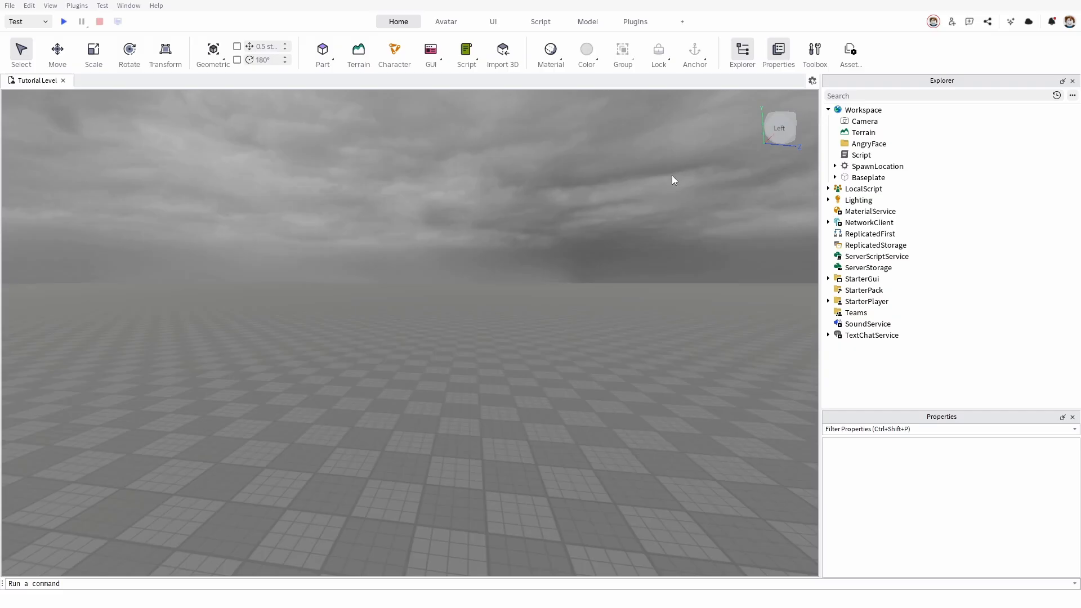
mouse_move(613, 178)
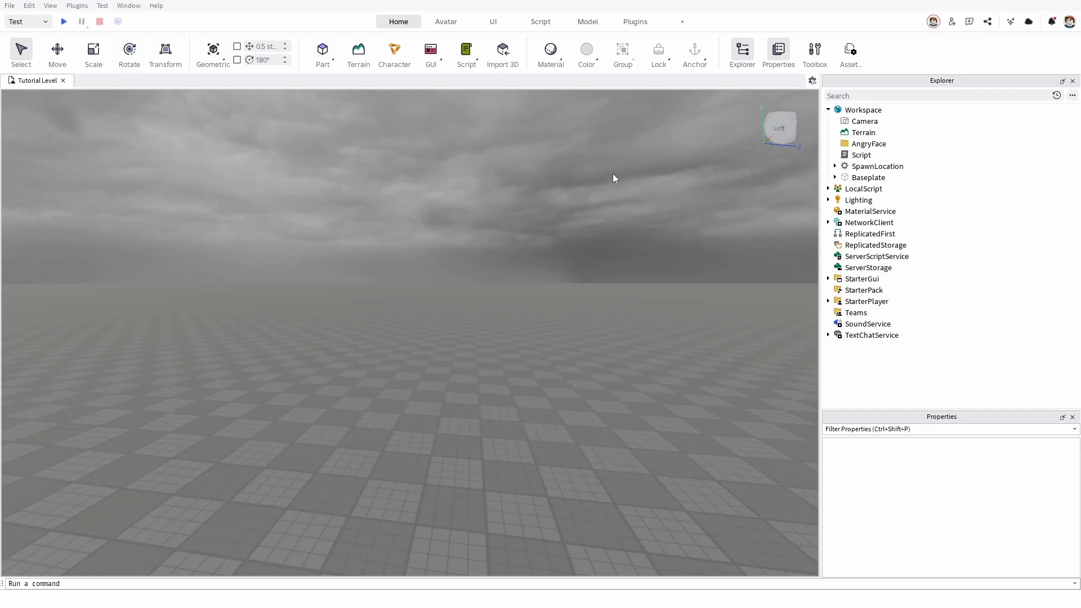
mouse_move(35, 80)
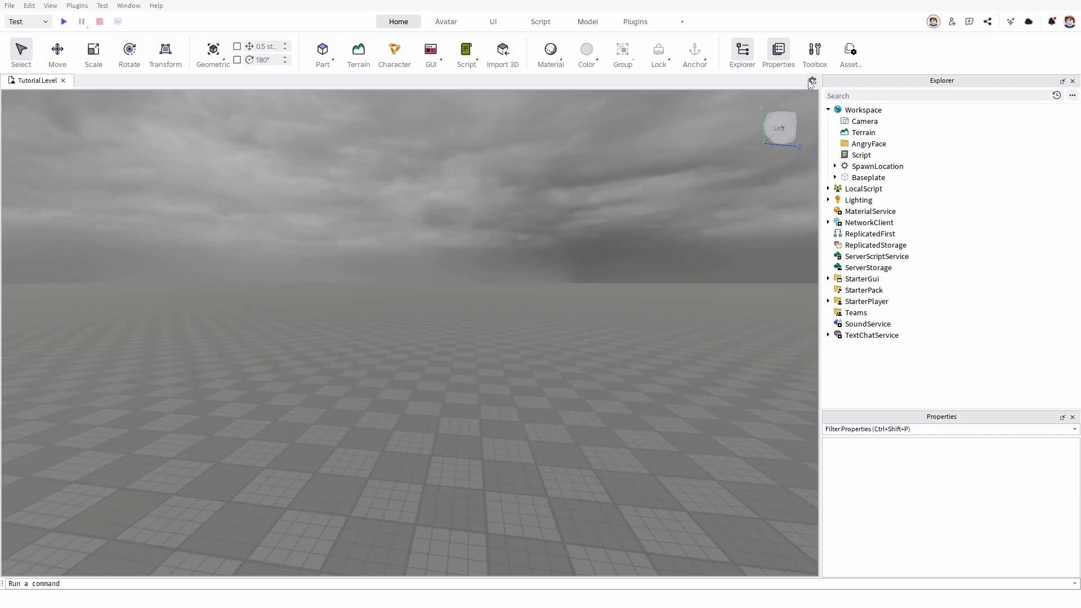
mouse_move(811, 83)
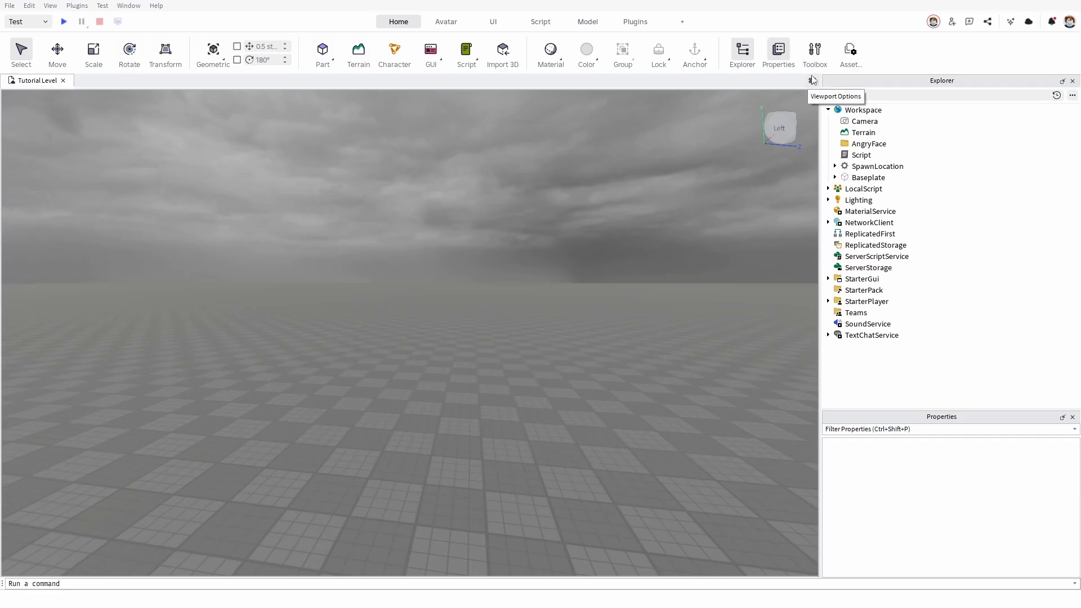
- Uncheck GUI overlay in Viewport Options so StarterGui is no longer previewed
click(812, 80)
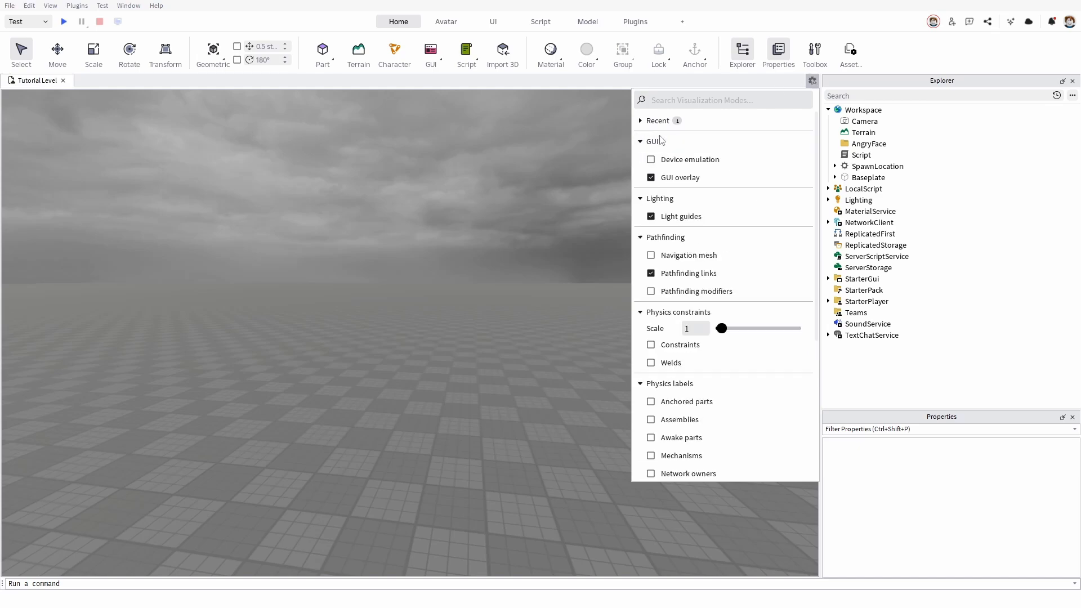
mouse_move(678, 178)
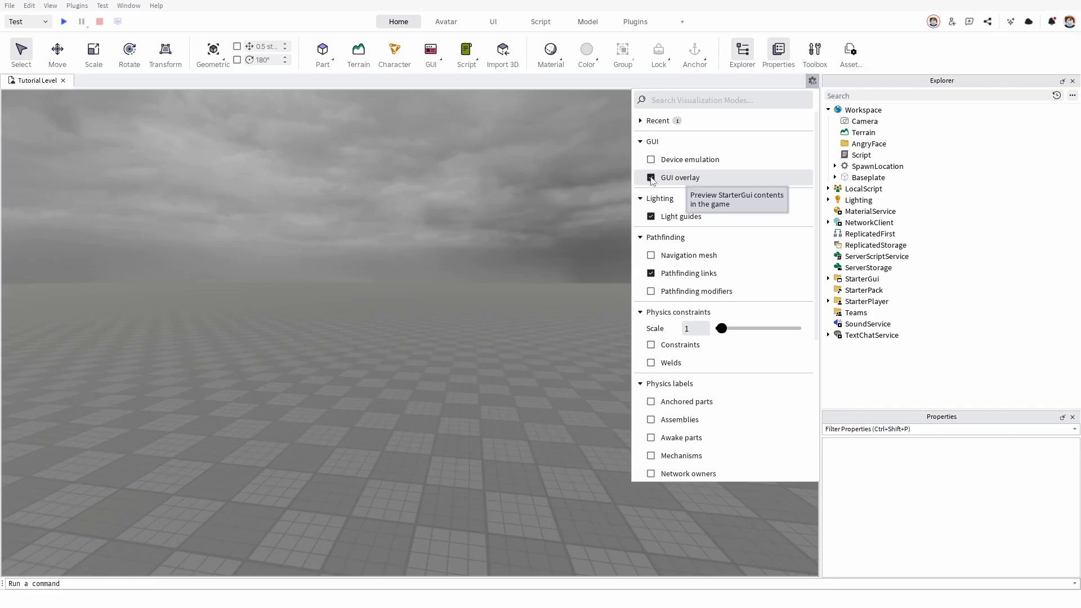
click(650, 178)
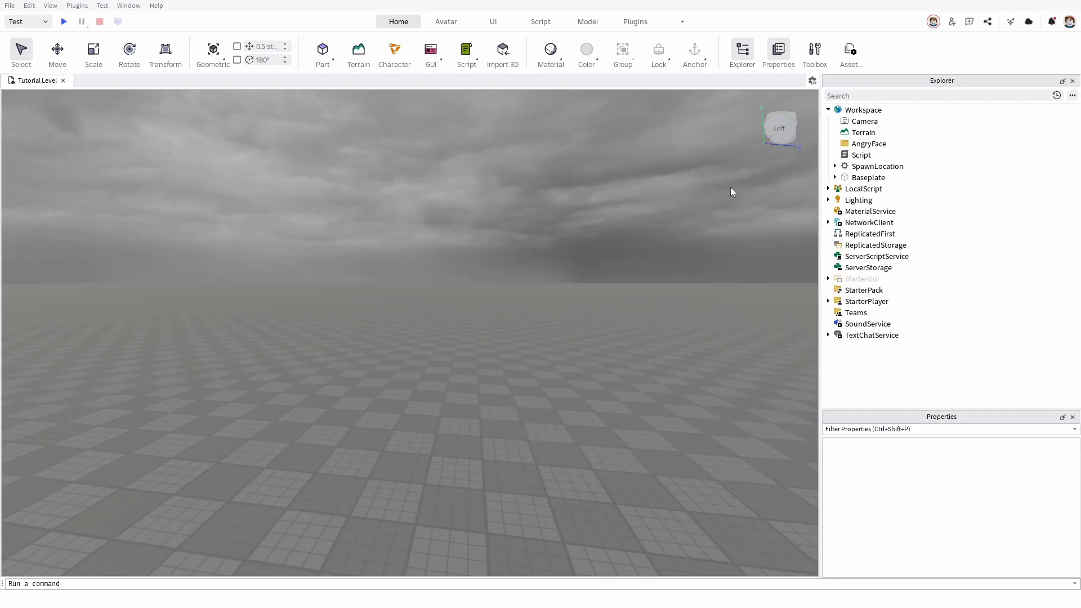
mouse_move(875, 245)
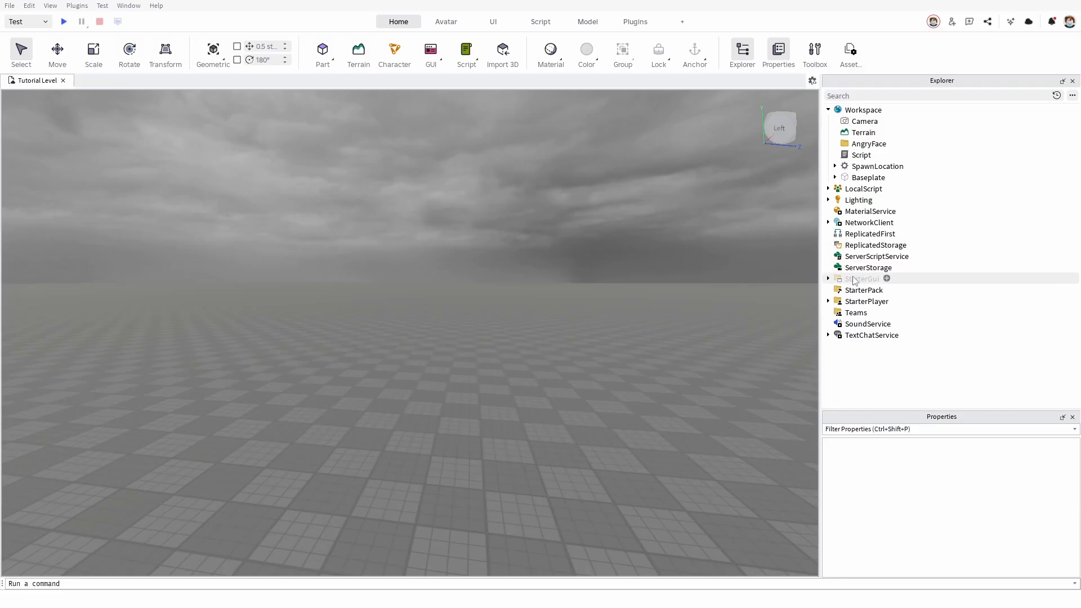
mouse_move(916, 287)
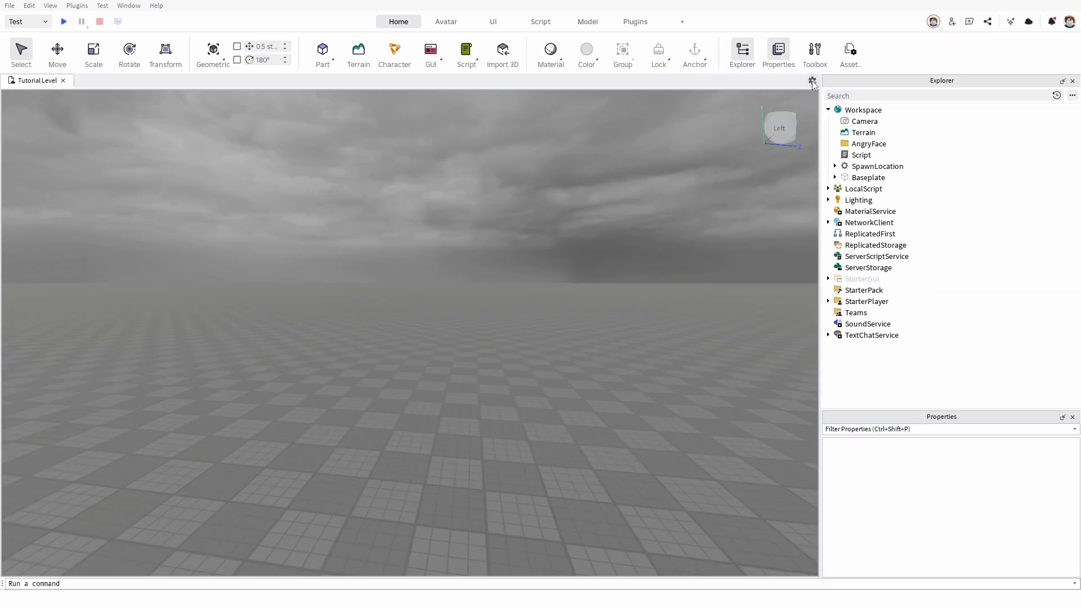
- Reopen the Viewport Options visualization list
click(811, 81)
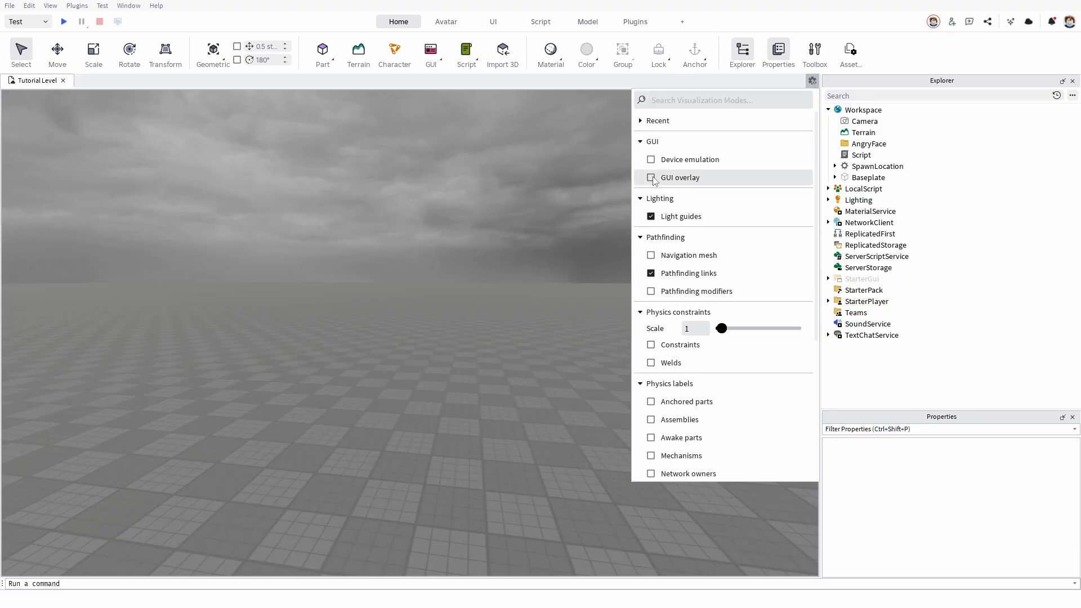
mouse_move(650, 178)
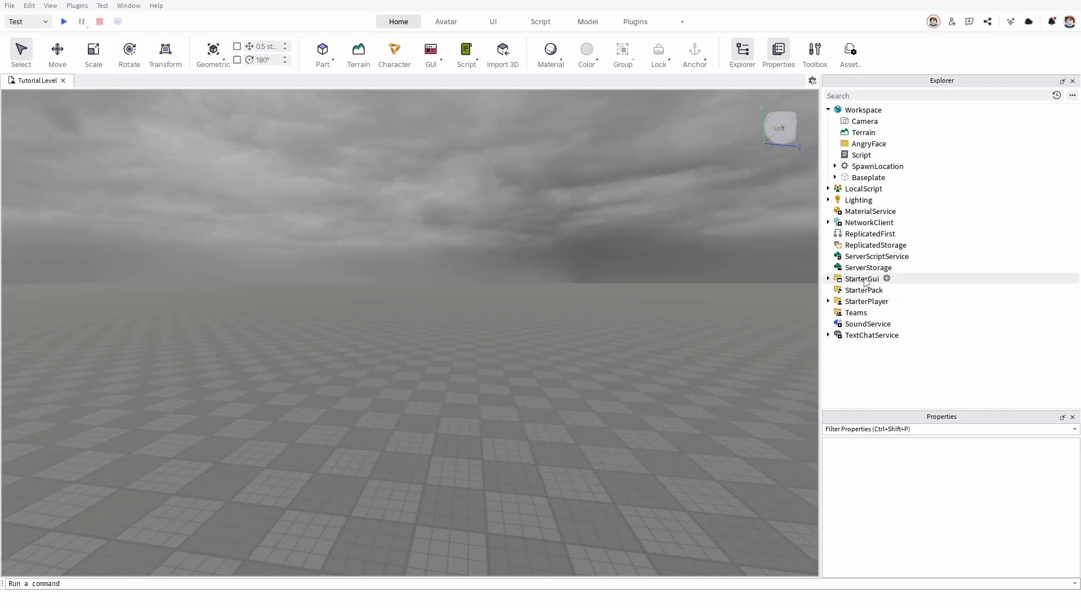
- Expand StarterGui and select its LocalScript to display its properties
click(828, 279)
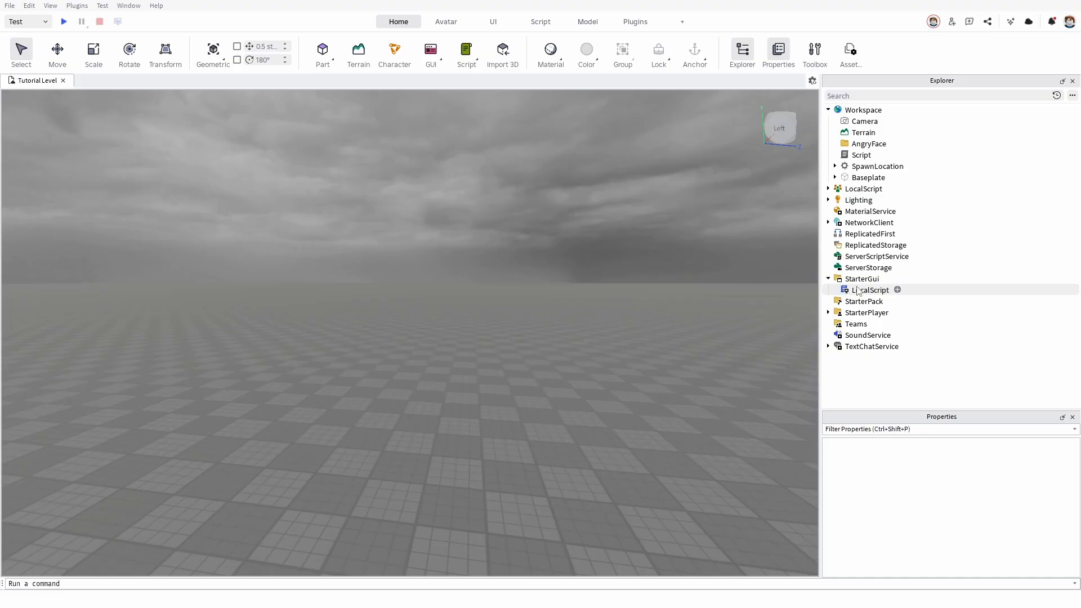
click(869, 289)
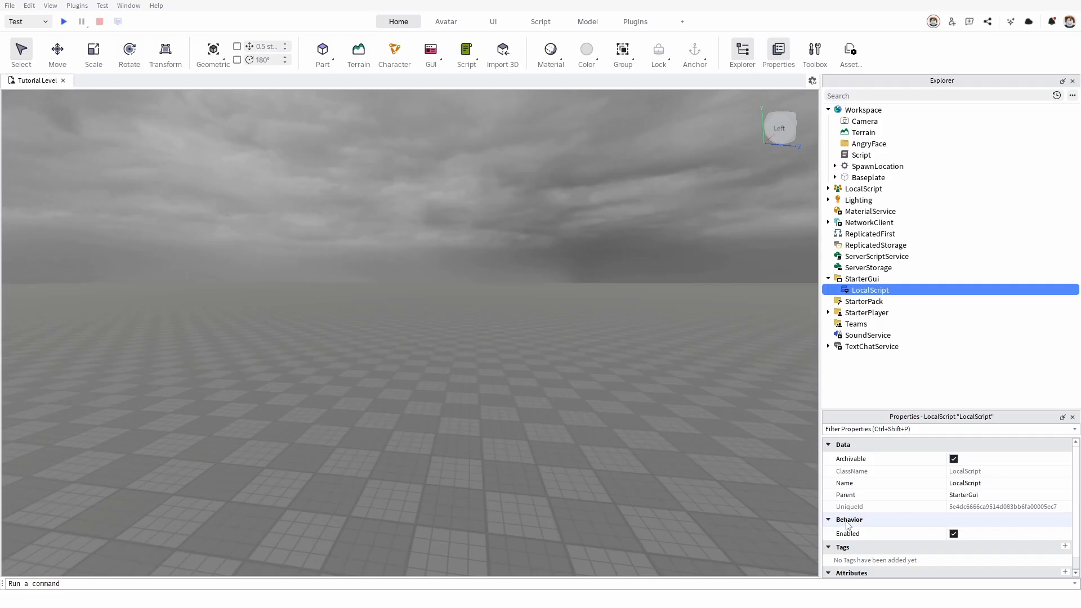
mouse_move(896, 472)
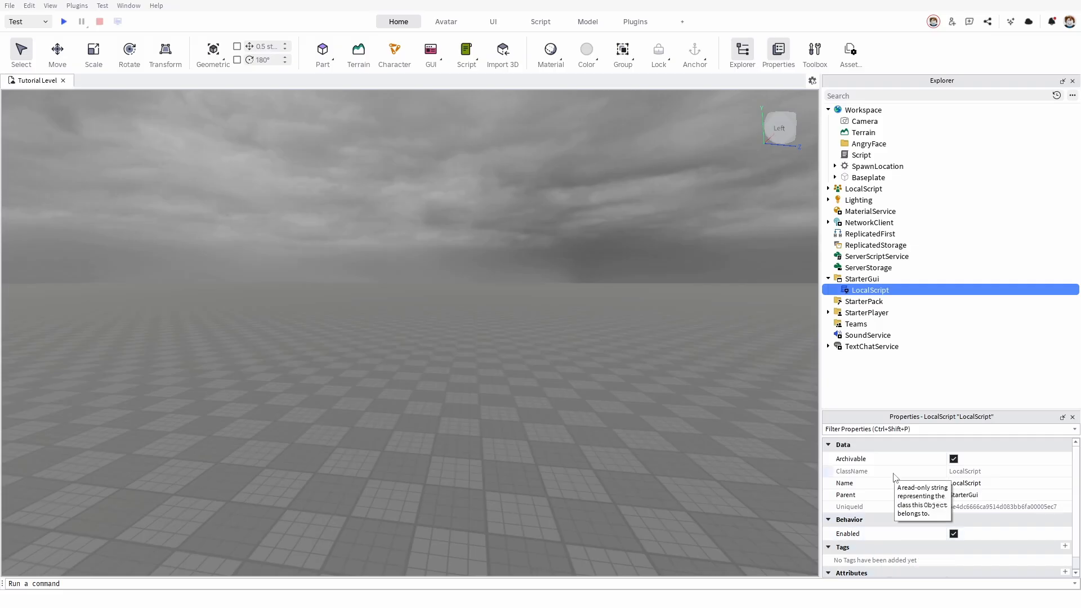
mouse_move(941, 540)
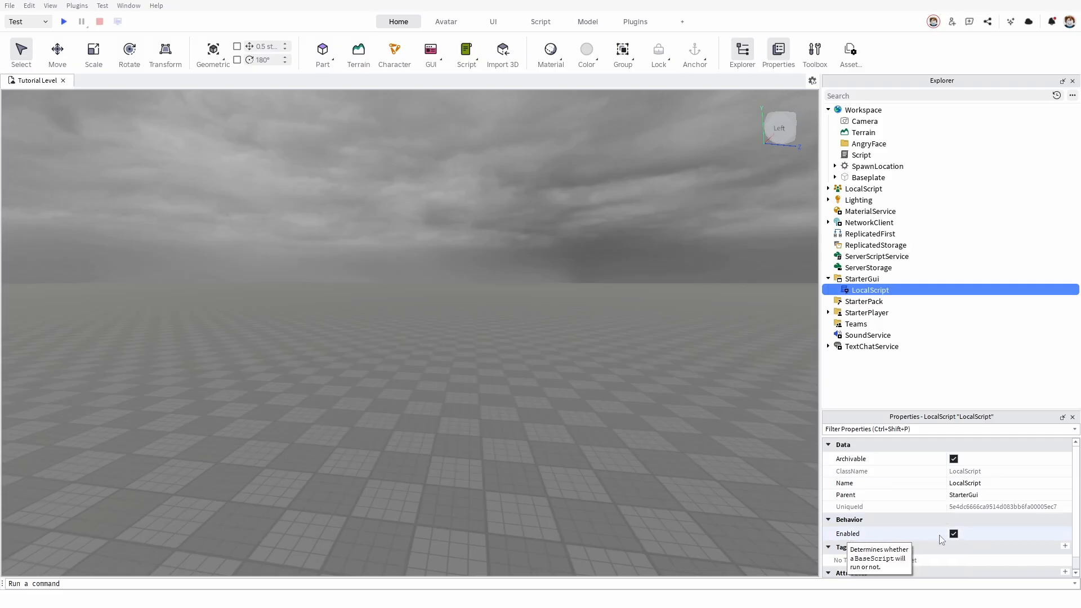
click(953, 533)
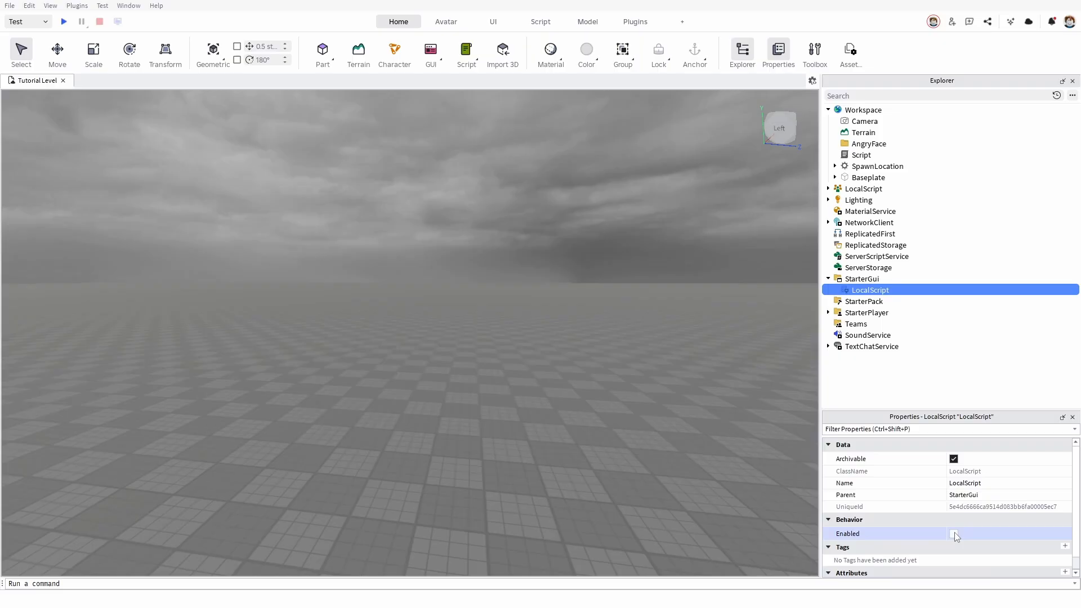
click(955, 533)
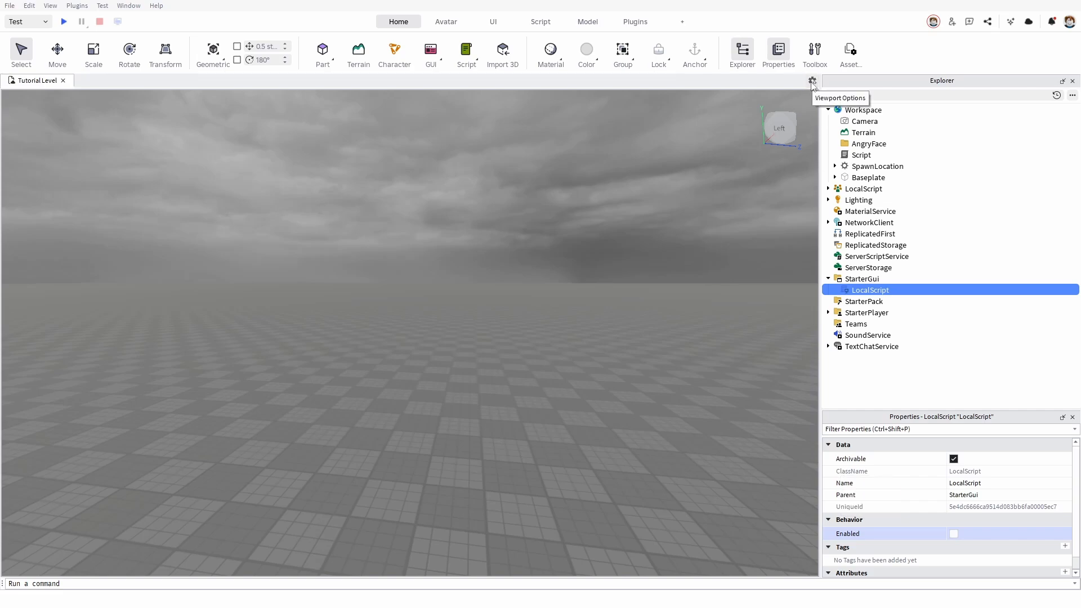
mouse_move(796, 150)
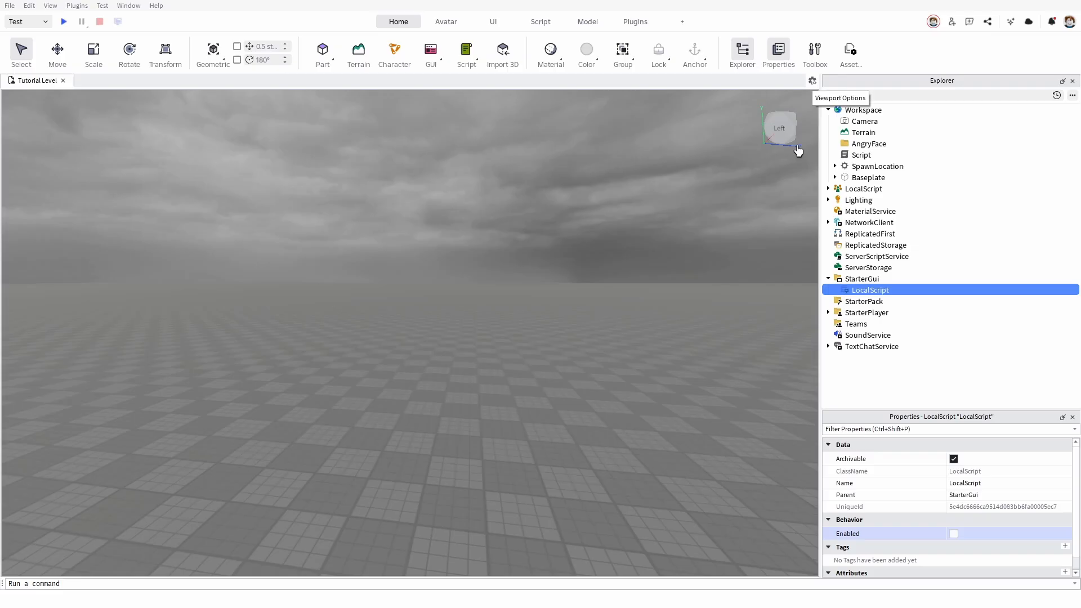
click(954, 534)
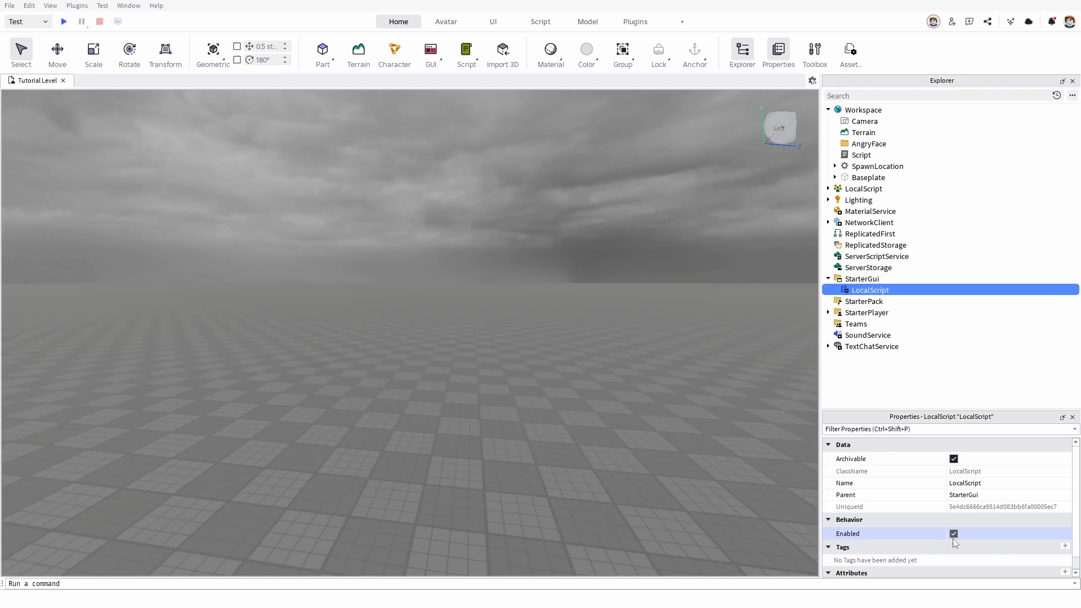